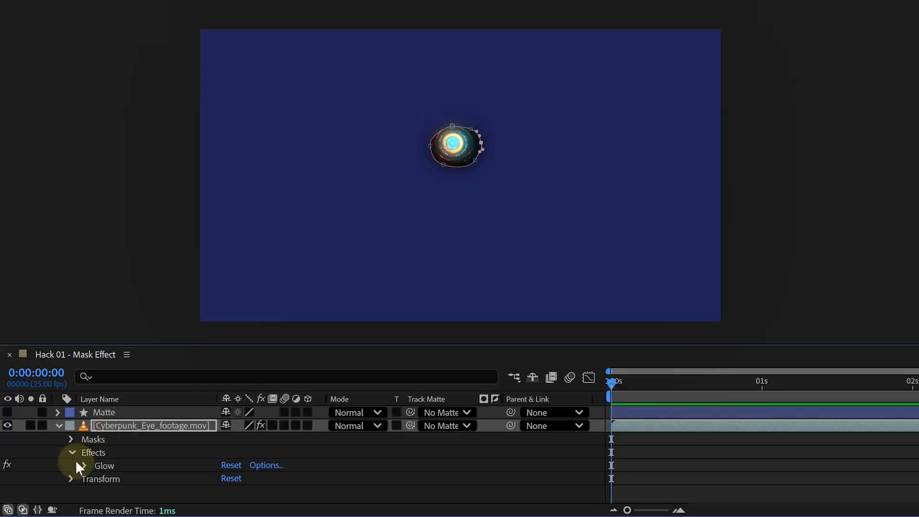
Expand the Glow effect on the Cyberpunk eye layer down to its Compositing Options
{"action": "left_click", "coordinate": [84, 465]}
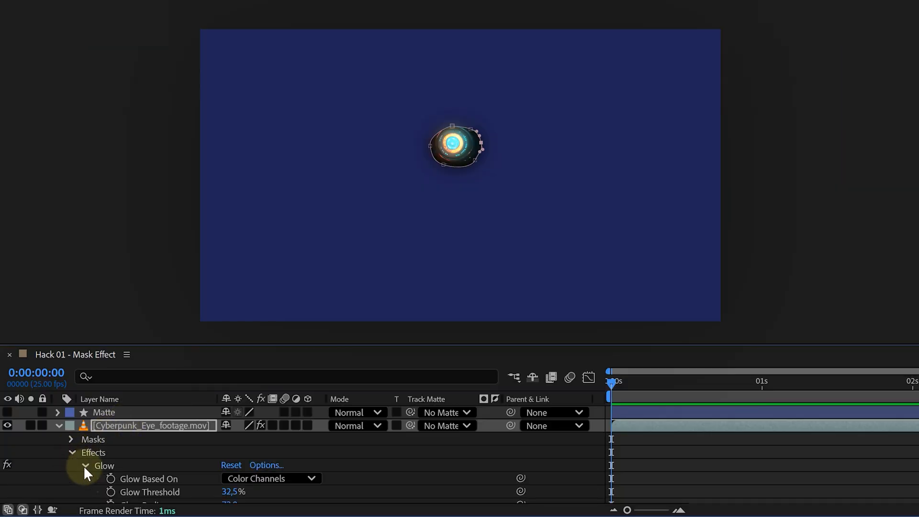
{"action": "scroll", "scroll_direction": "down", "scroll_amount": 3}
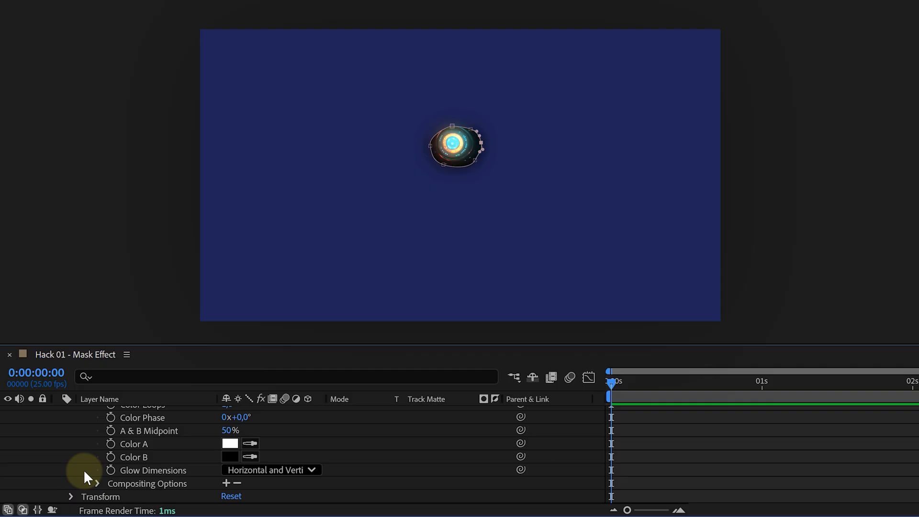
{"action": "mouse_move", "coordinate": [121, 486]}
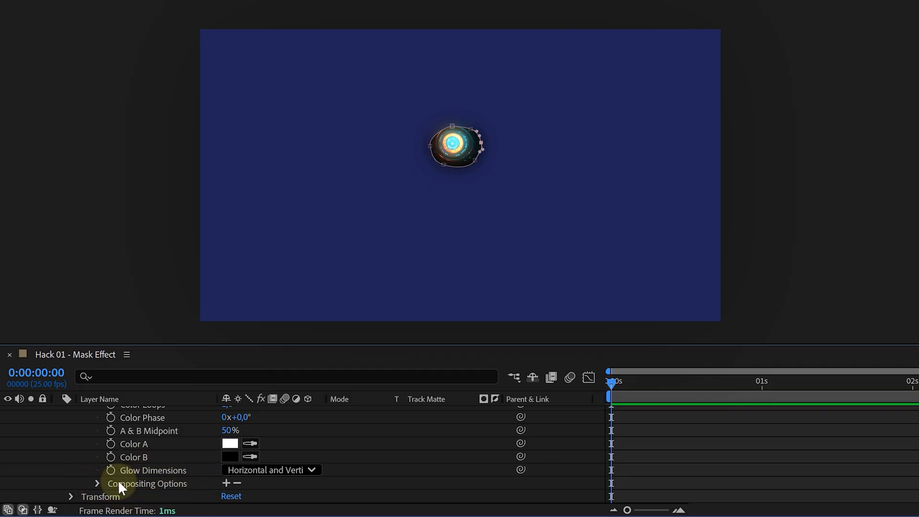
{"action": "left_click", "coordinate": [98, 483]}
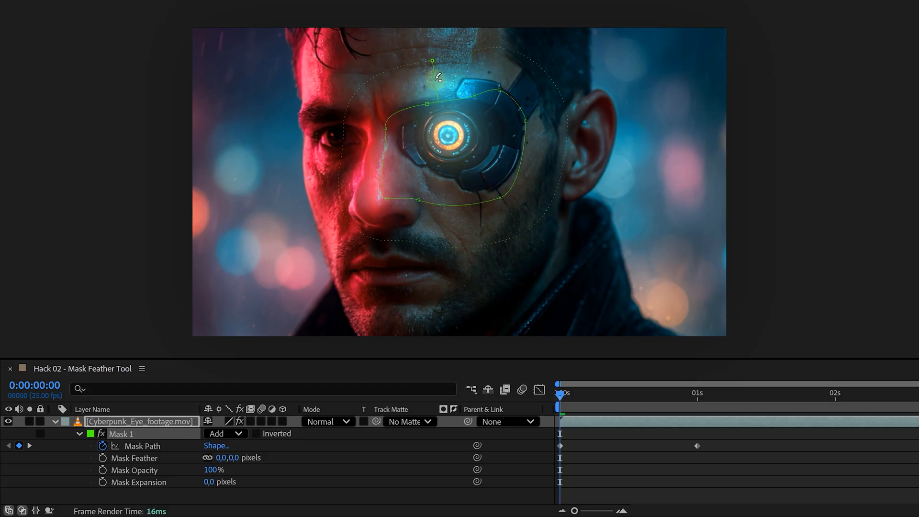
{"action": "mouse_move", "coordinate": [442, 245]}
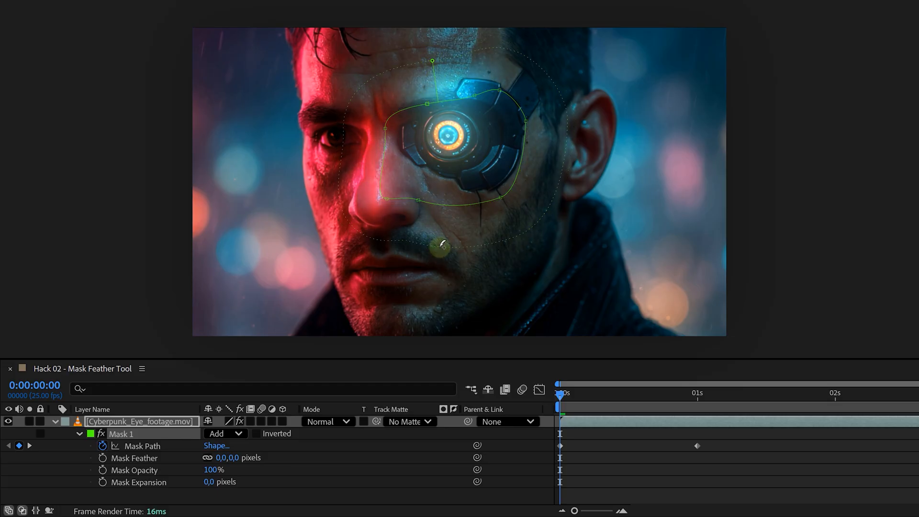
Add Mask Feather points below and on the right of the eye mask, spreading the soft edge unevenly
{"action": "left_click_drag", "start_coordinate": [440, 245], "coordinate": [442, 229]}
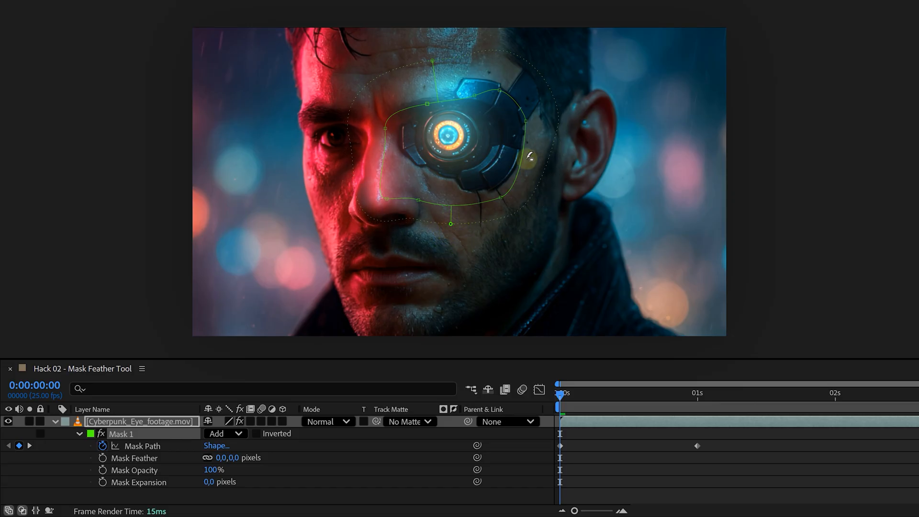
{"action": "left_click_drag", "start_coordinate": [528, 155], "coordinate": [552, 99]}
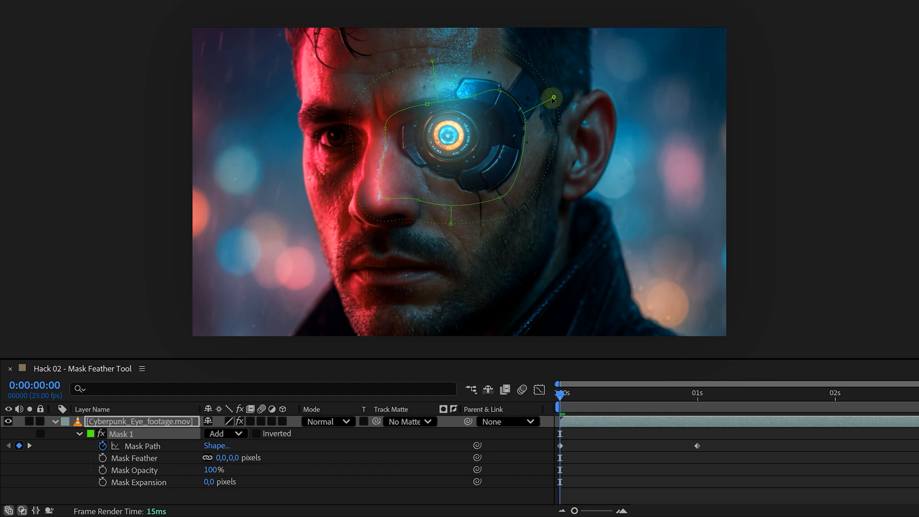
{"action": "left_click_drag", "start_coordinate": [553, 97], "coordinate": [521, 112]}
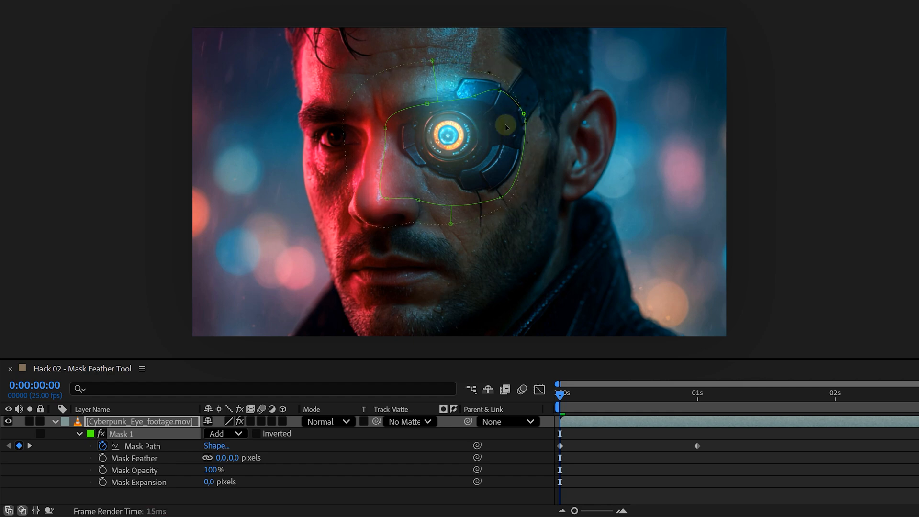
{"action": "left_click_drag", "start_coordinate": [506, 128], "coordinate": [540, 111]}
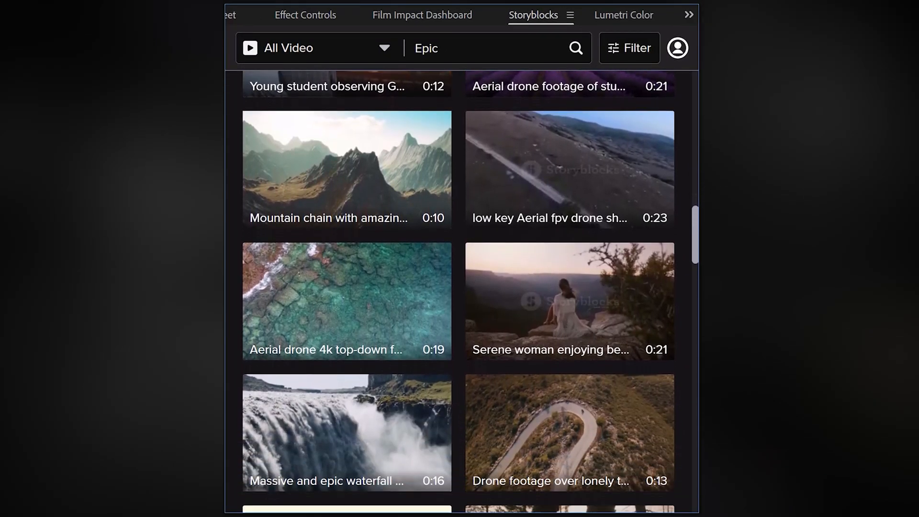
{"action": "scroll", "scroll_direction": "down", "scroll_amount": 3}
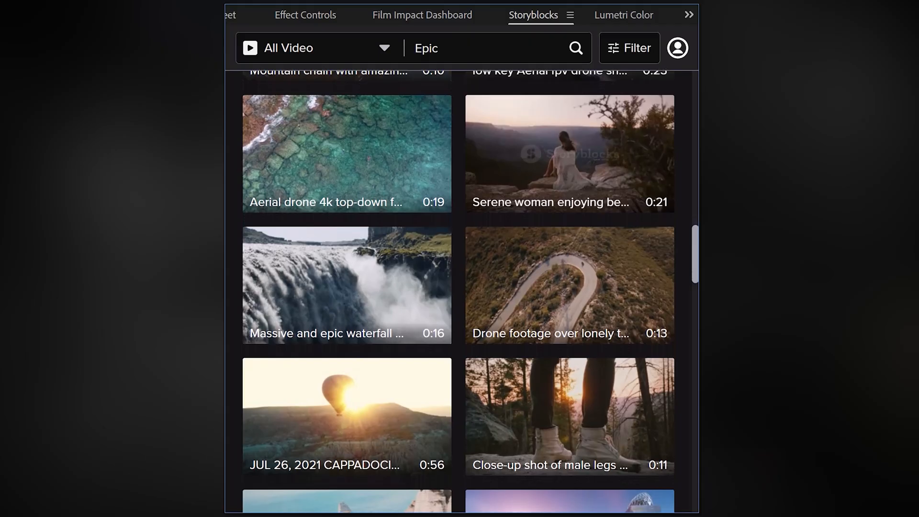
{"action": "scroll", "scroll_direction": "down", "scroll_amount": 3}
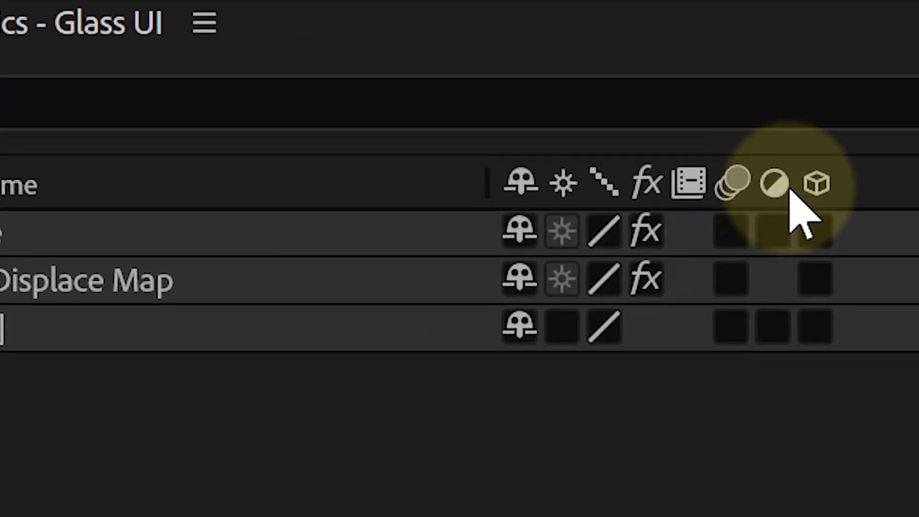
Show Layer > New's Adjustment Layer, then enable the Adjustment Layer switch on the Line layer
{"action": "left_click", "coordinate": [198, 10]}
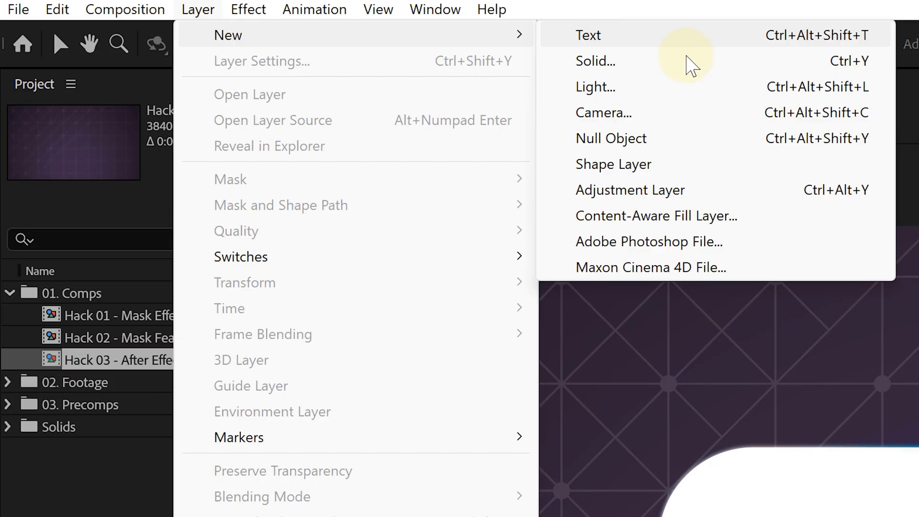
{"action": "mouse_move", "coordinate": [619, 197]}
{"action": "type", "text": "Line"}
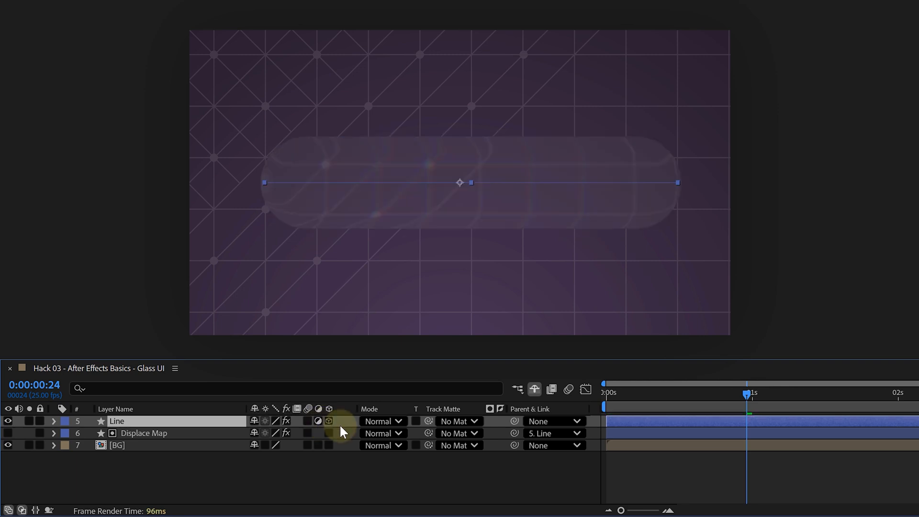
{"action": "left_click", "coordinate": [604, 393]}
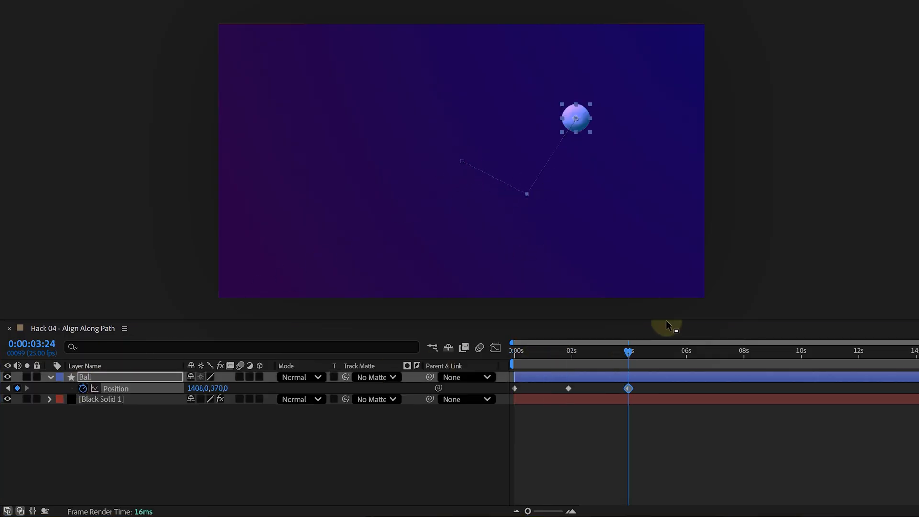
Copy Shape Layer 1's Path 1 and paste it into the Ball's Position as a motion path
{"action": "left_click", "coordinate": [745, 350]}
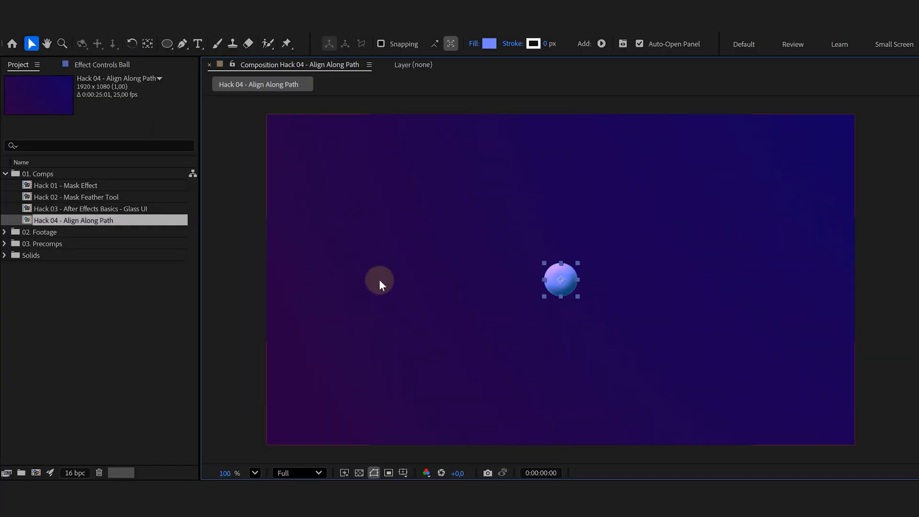
{"action": "left_click", "coordinate": [182, 43]}
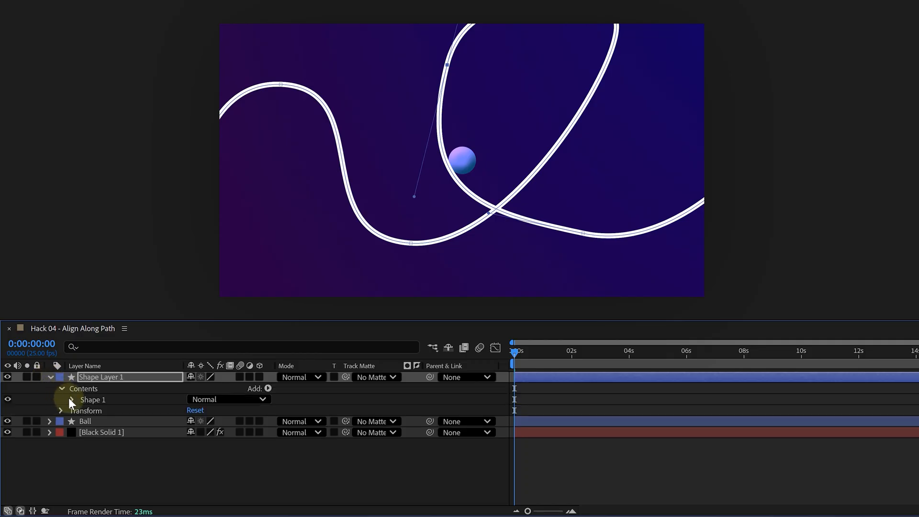
{"action": "left_click", "coordinate": [72, 399]}
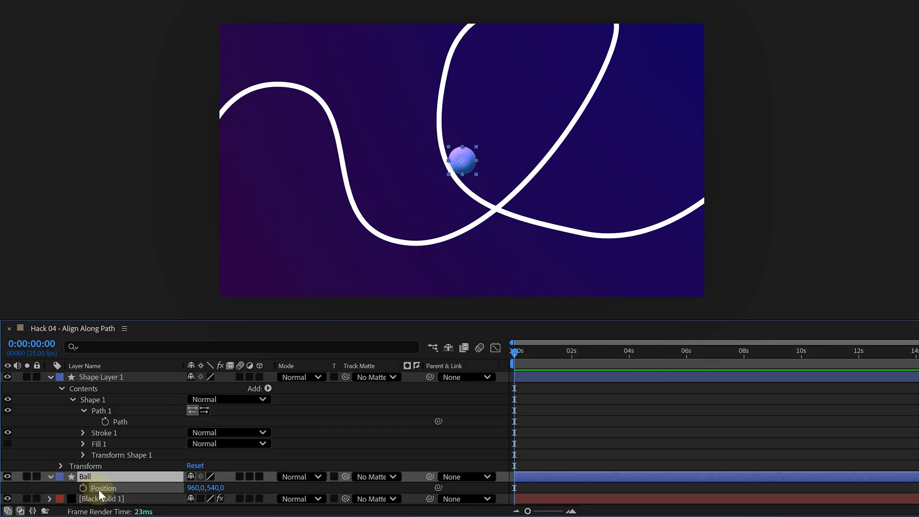
{"action": "key", "text": "ctrl+v"}
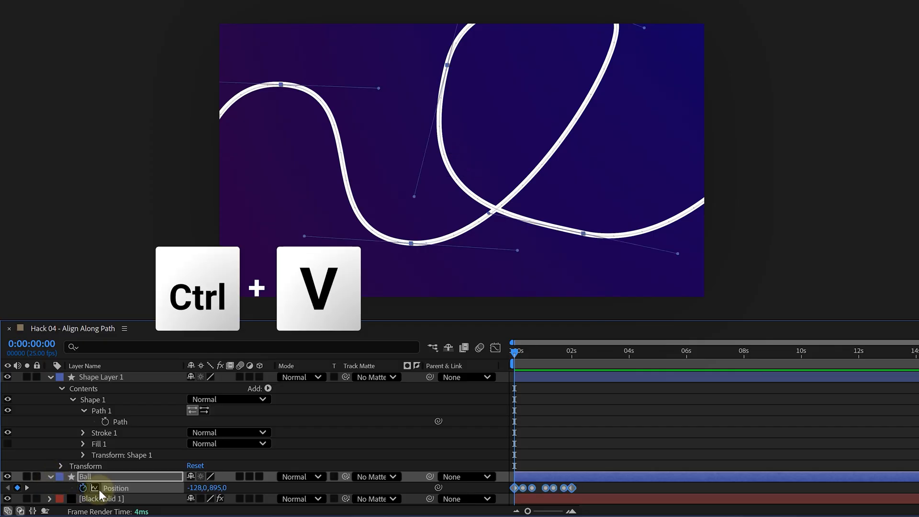
{"action": "key", "text": "ctrl+v"}
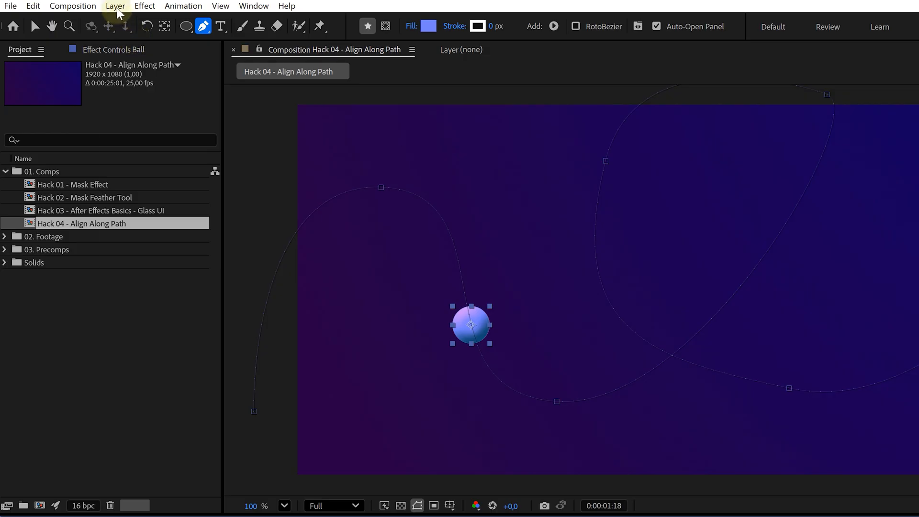
Show Layer > Transform for the Ball layer, pointing to Auto-Orient
{"action": "left_click", "coordinate": [115, 5]}
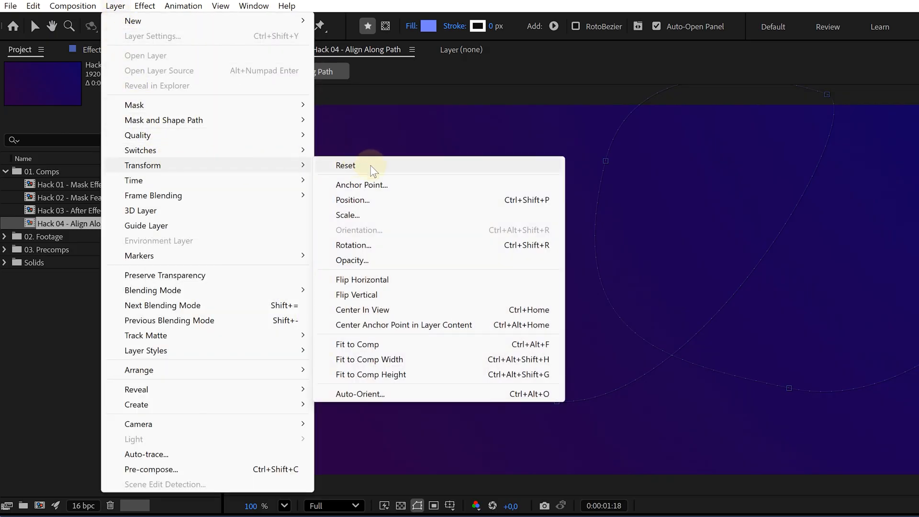
{"action": "left_click", "coordinate": [359, 394]}
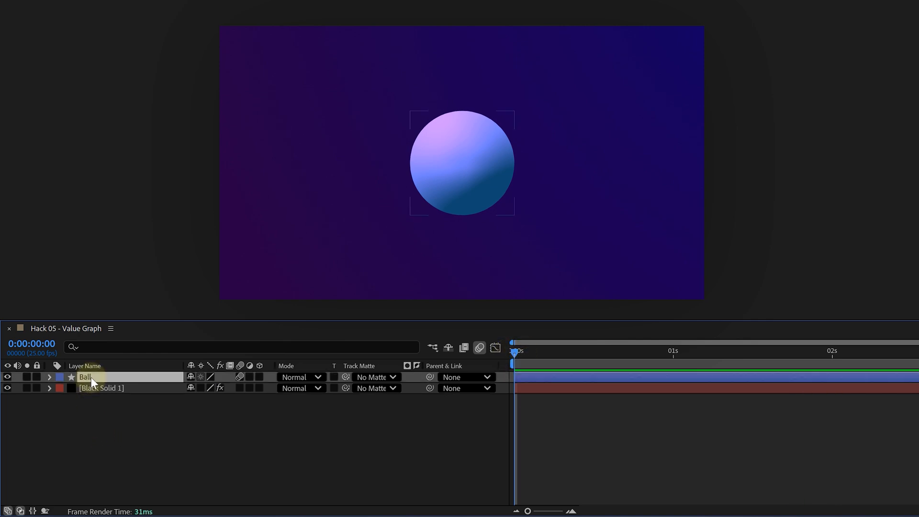
Keyframe the Ball's Scale from 0 through 115% overshoots, then Easy Ease all keyframes with F9
{"action": "key", "text": "s"}
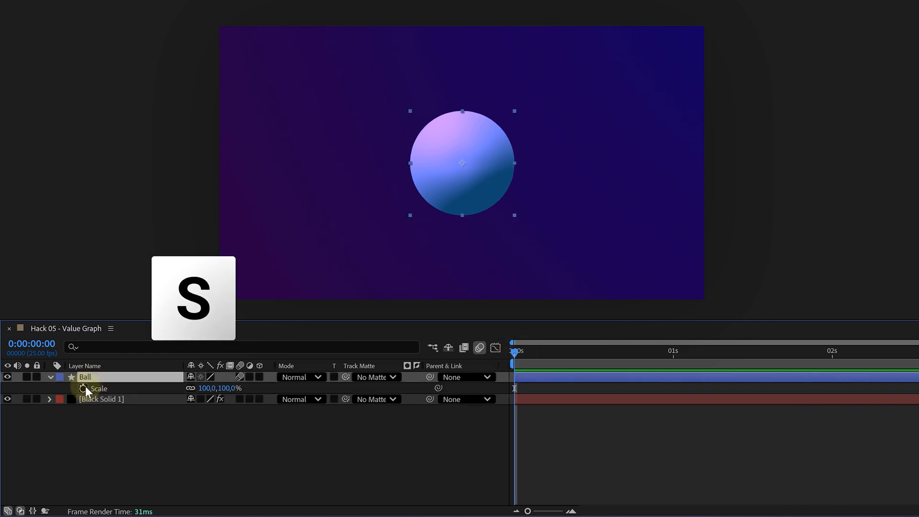
{"action": "left_click", "coordinate": [83, 388]}
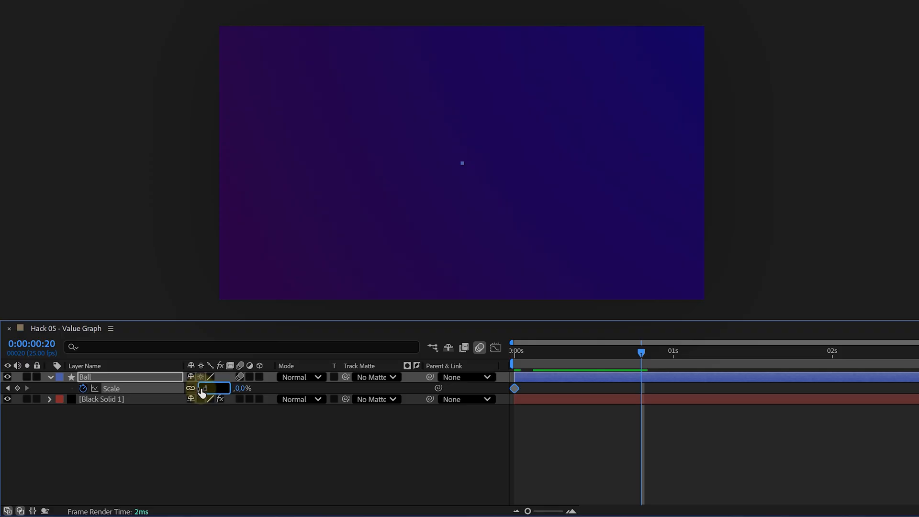
{"action": "type", "text": "115,0,115,0%"}
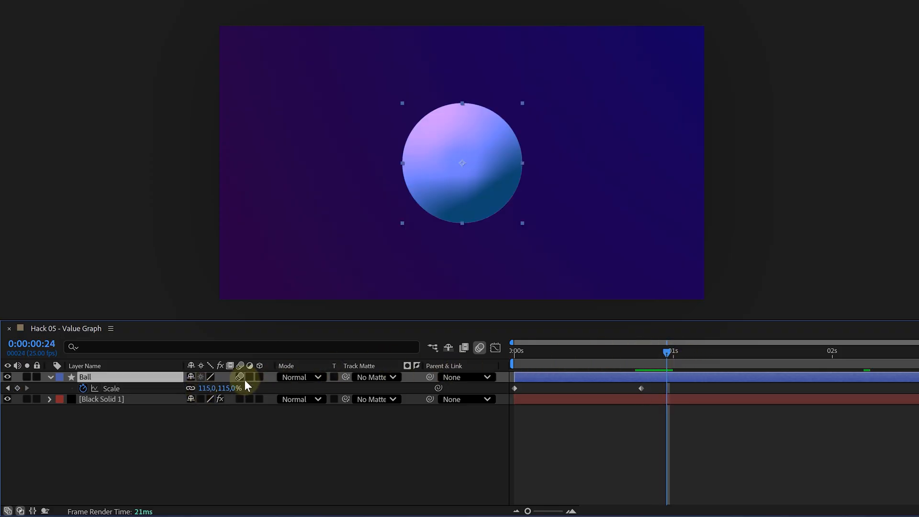
{"action": "double_click", "coordinate": [208, 388]}
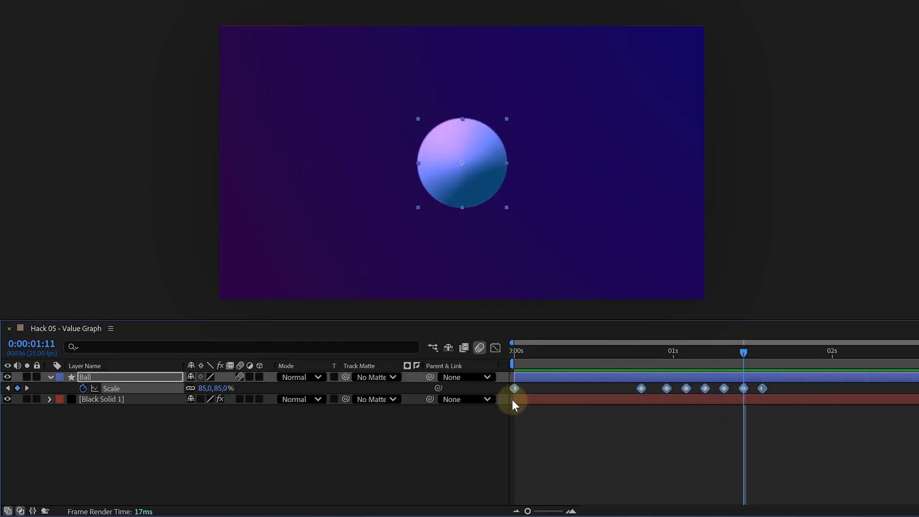
{"action": "key", "text": "F9"}
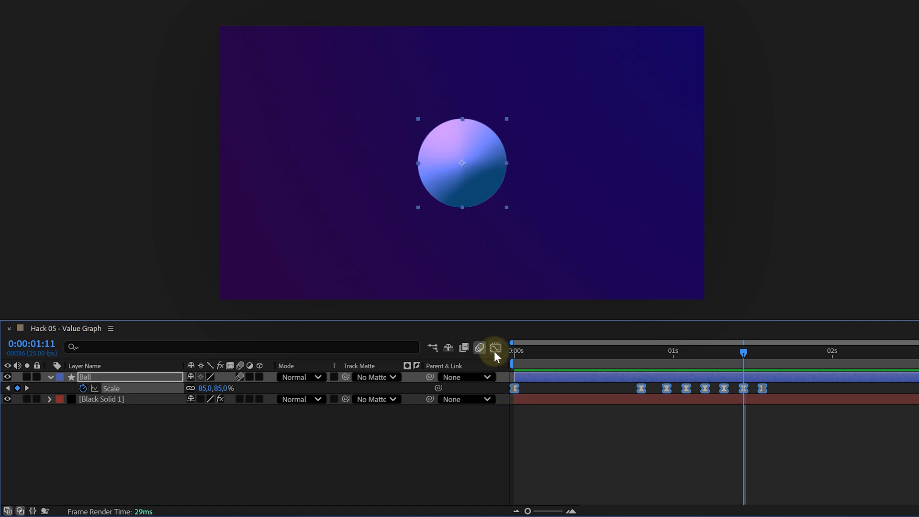
Switch the Ball's Scale to the Graph Editor and choose Edit Value Graph
{"action": "left_click", "coordinate": [495, 348]}
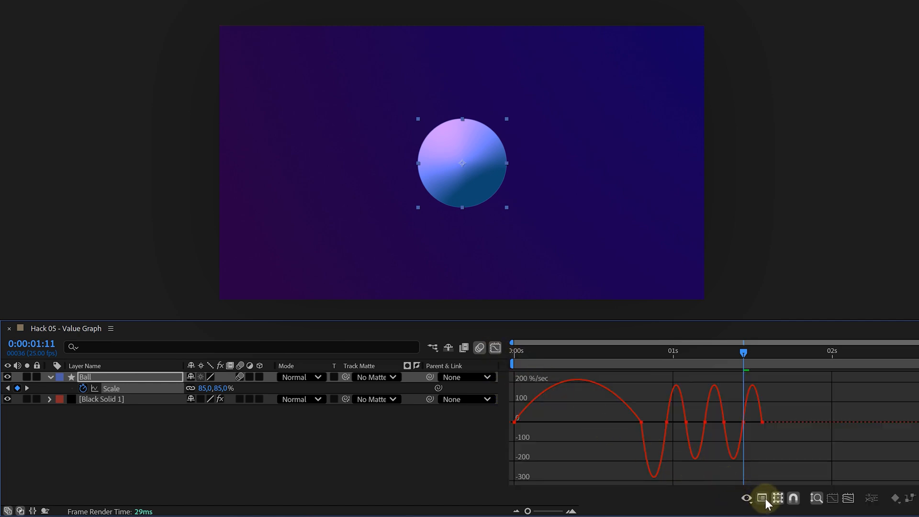
{"action": "left_click", "coordinate": [762, 498]}
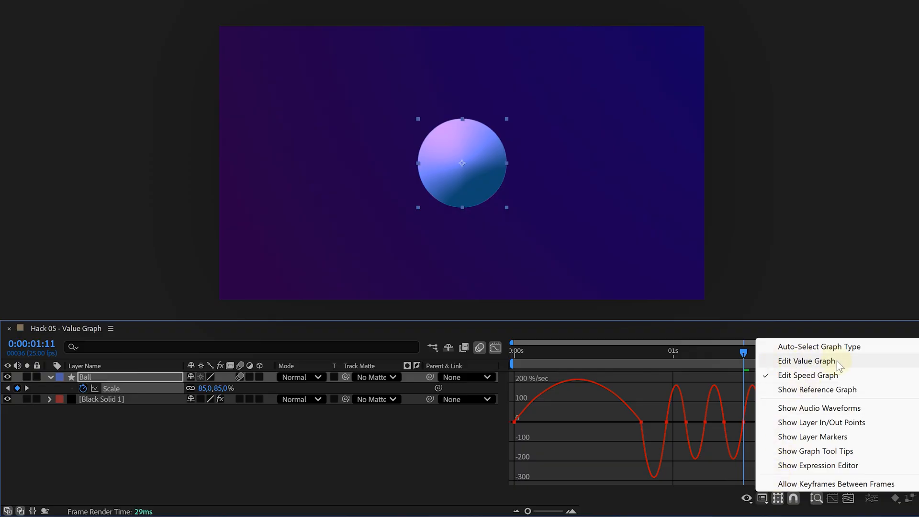
{"action": "left_click", "coordinate": [807, 360]}
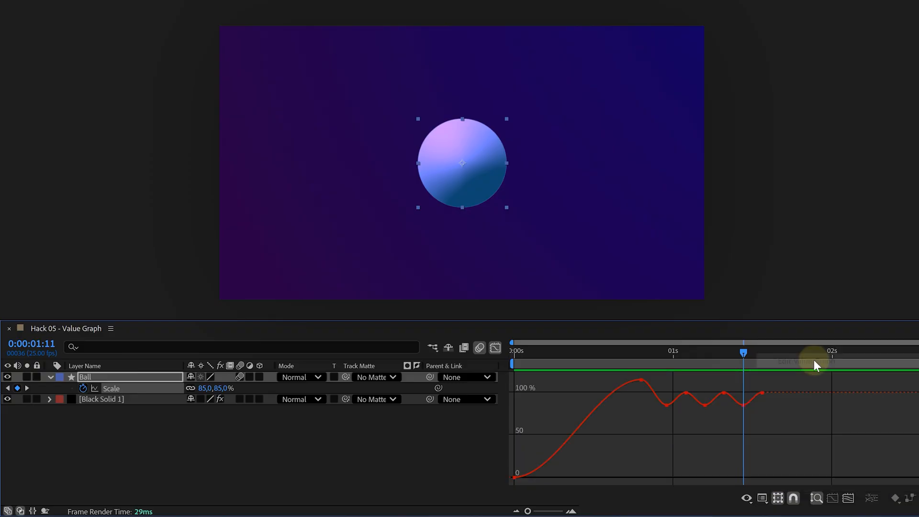